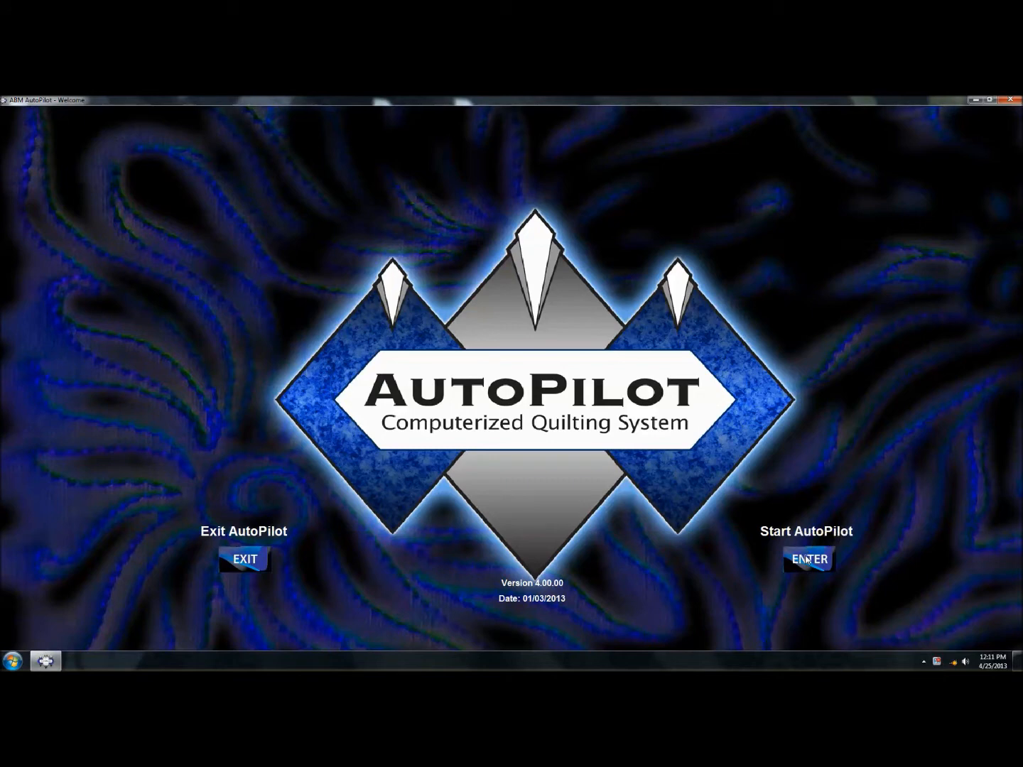
mouse_move(810, 577)
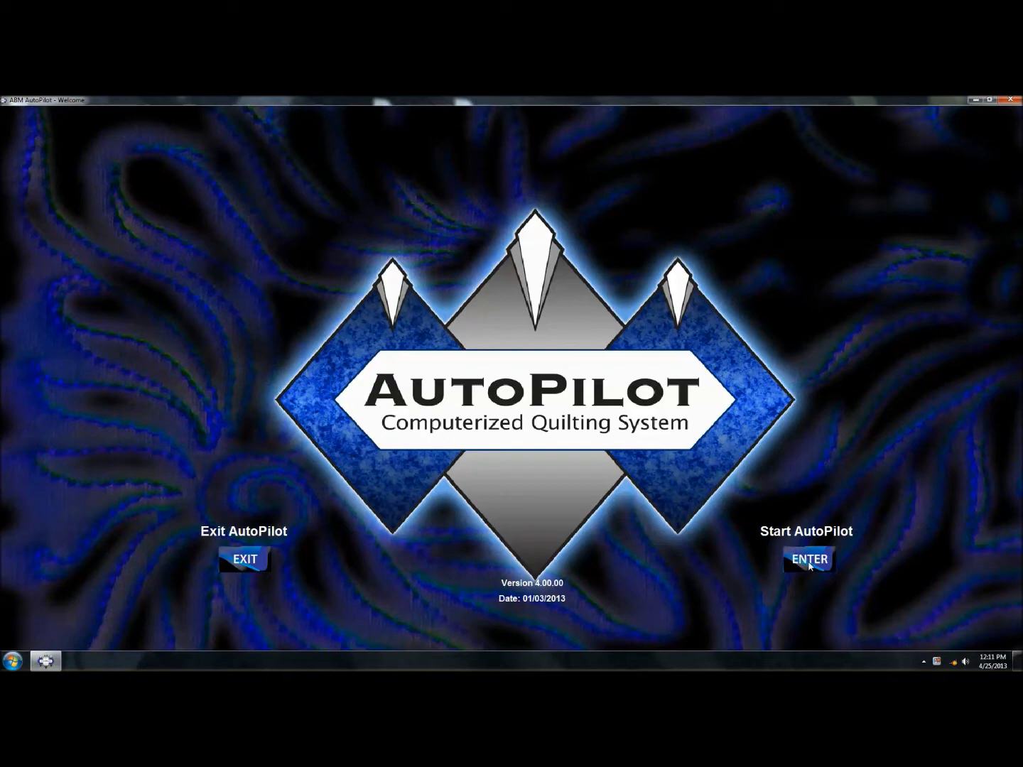
Step: Start AutoPilot and agree to recover from the reported SERCOS fault
left_click(807, 560)
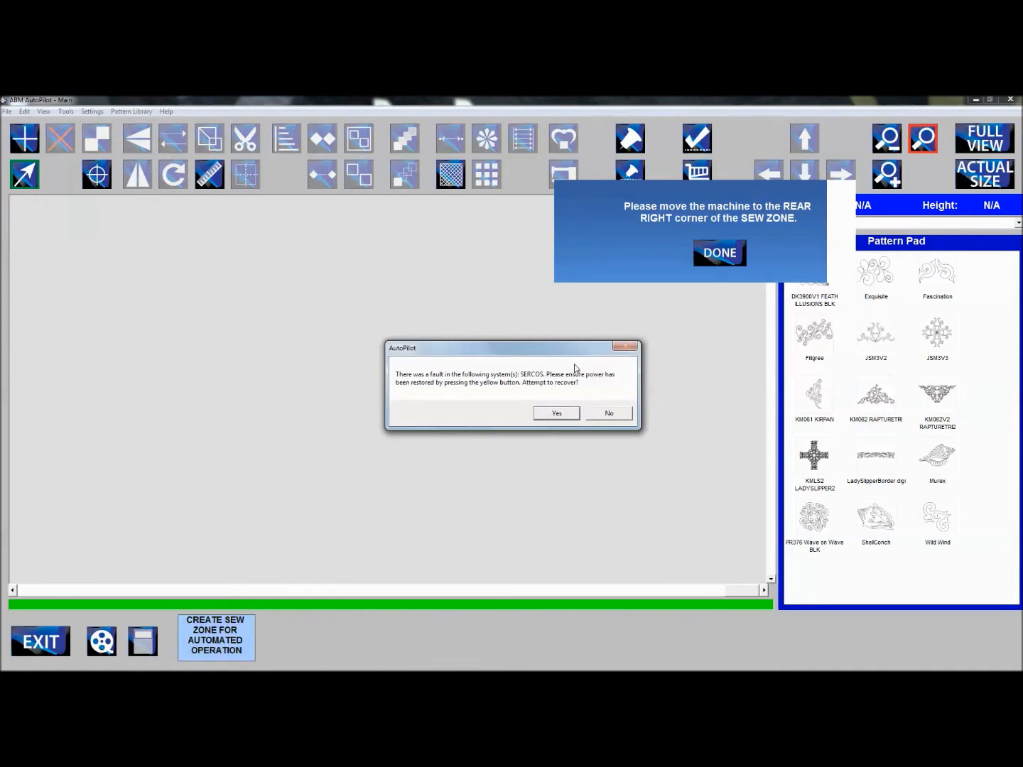
mouse_move(556, 395)
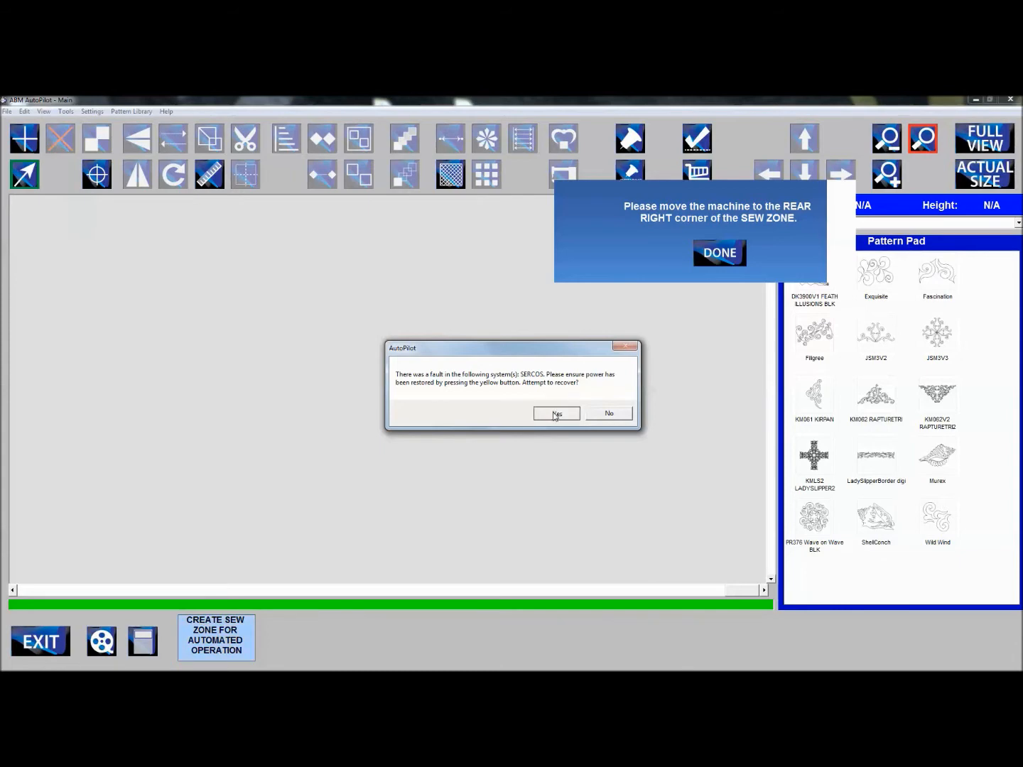
left_click(557, 414)
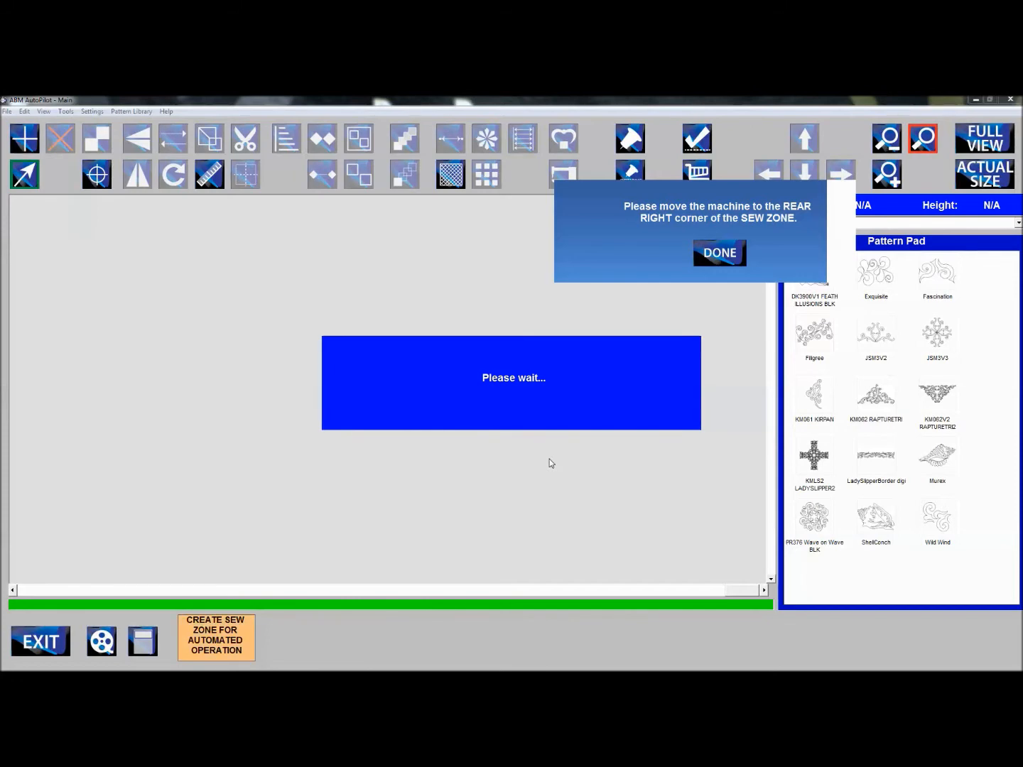
Step: Dismiss the rear-right sew-zone corner prompt to reveal the main quilt workspace
left_click(719, 253)
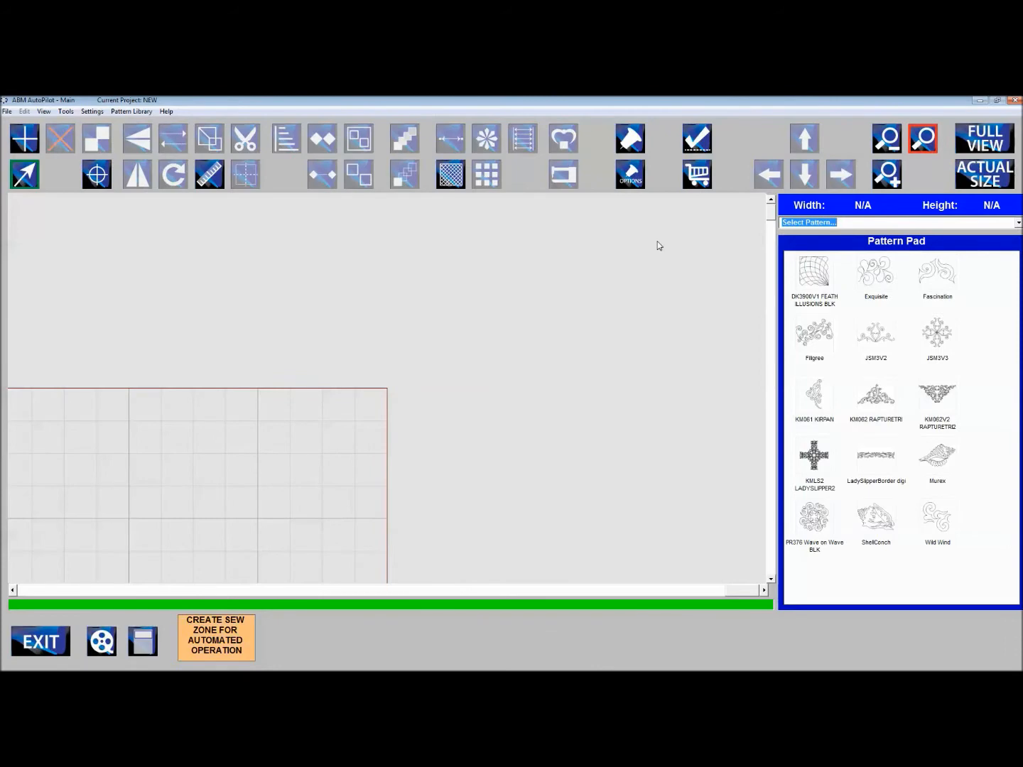
mouse_move(640, 210)
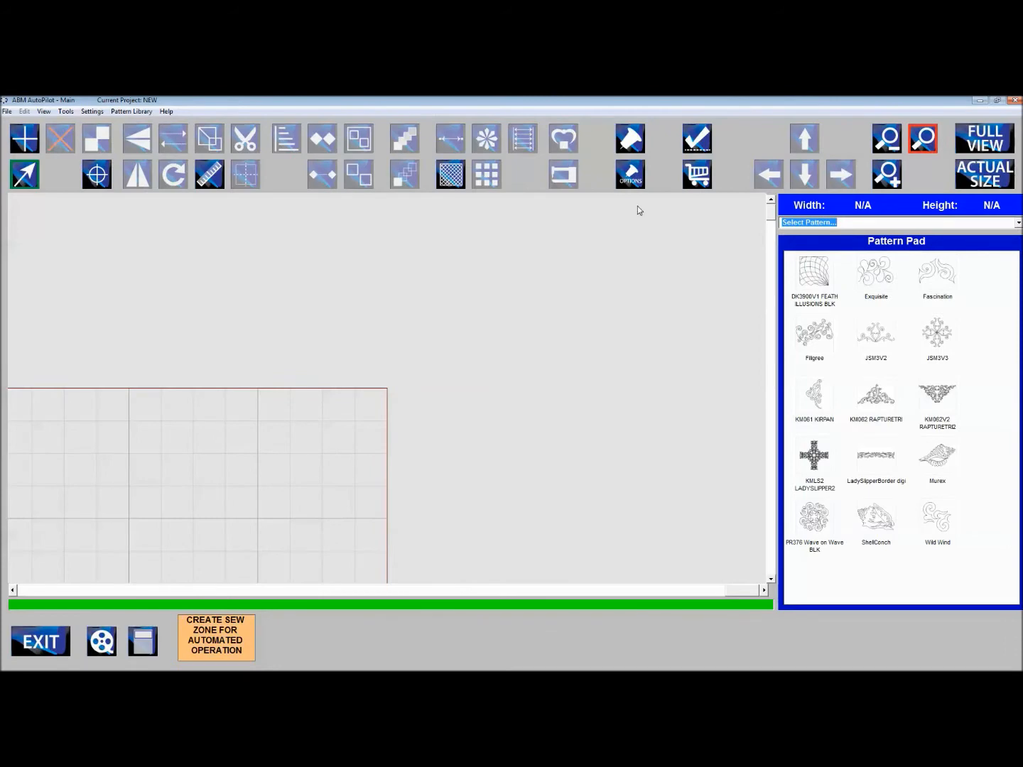
mouse_move(623, 256)
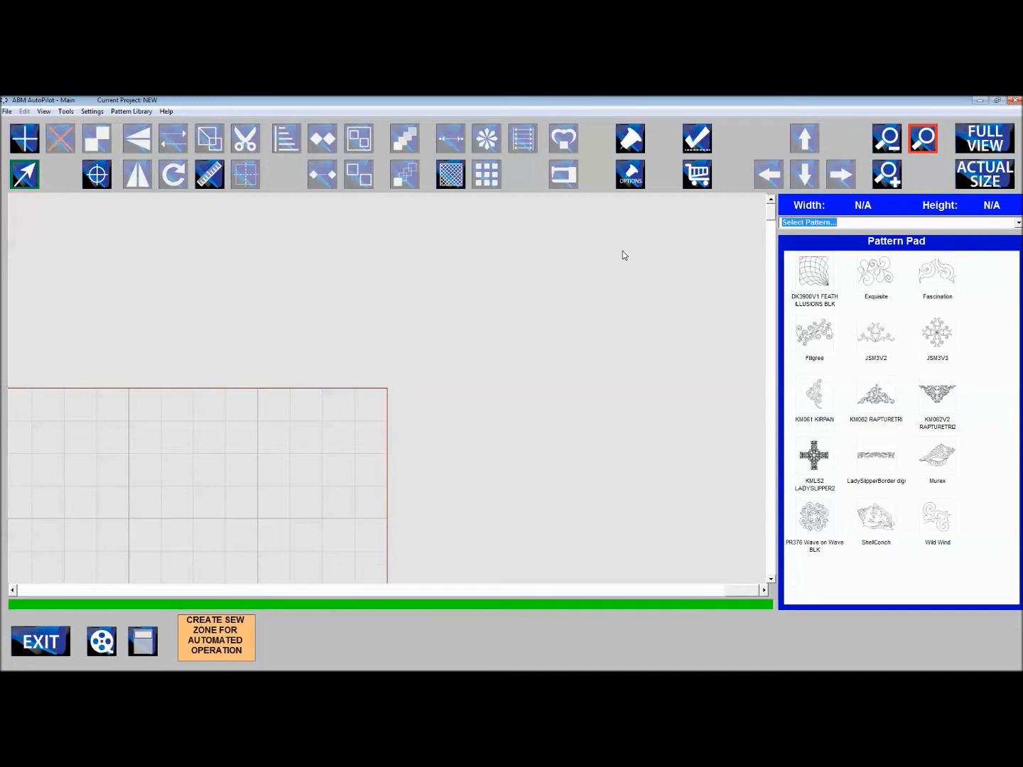
mouse_move(639, 274)
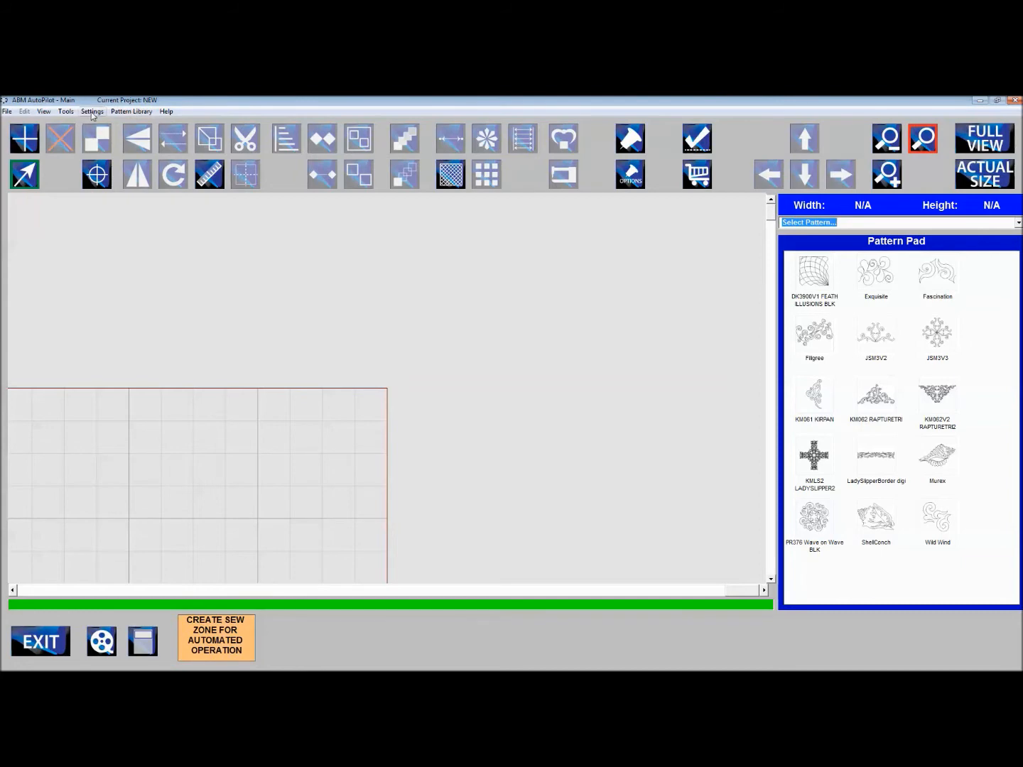
Step: Set the quilt size to 90 inches wide by 90 inches deep and accept it
left_click(91, 111)
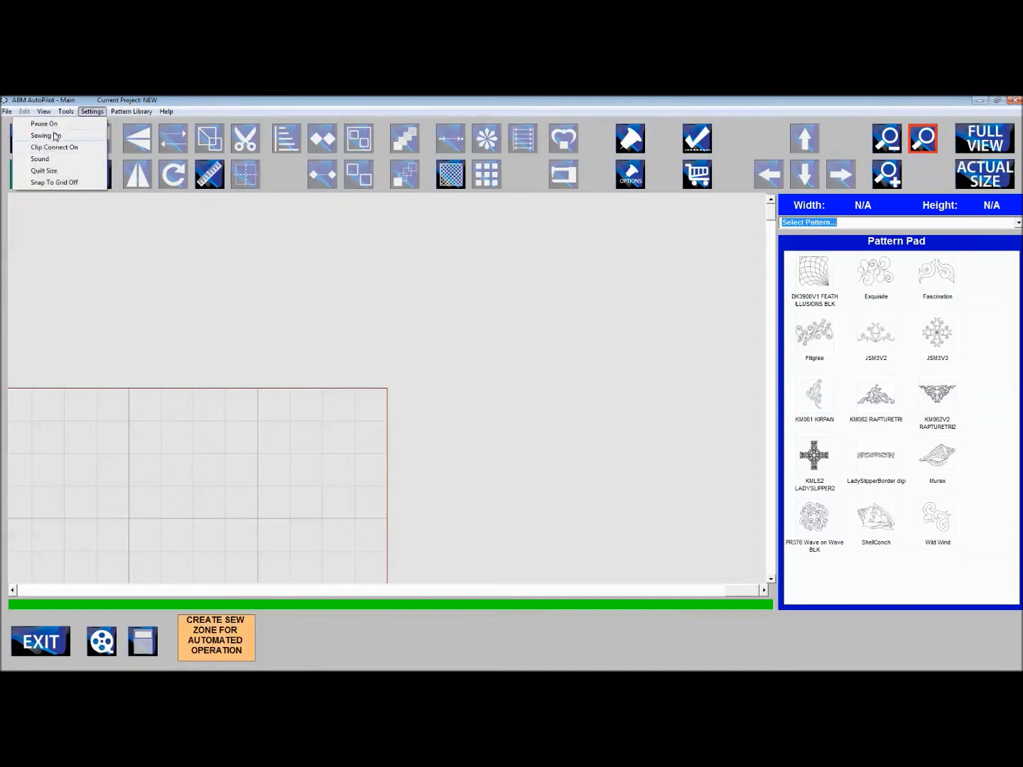
left_click(43, 171)
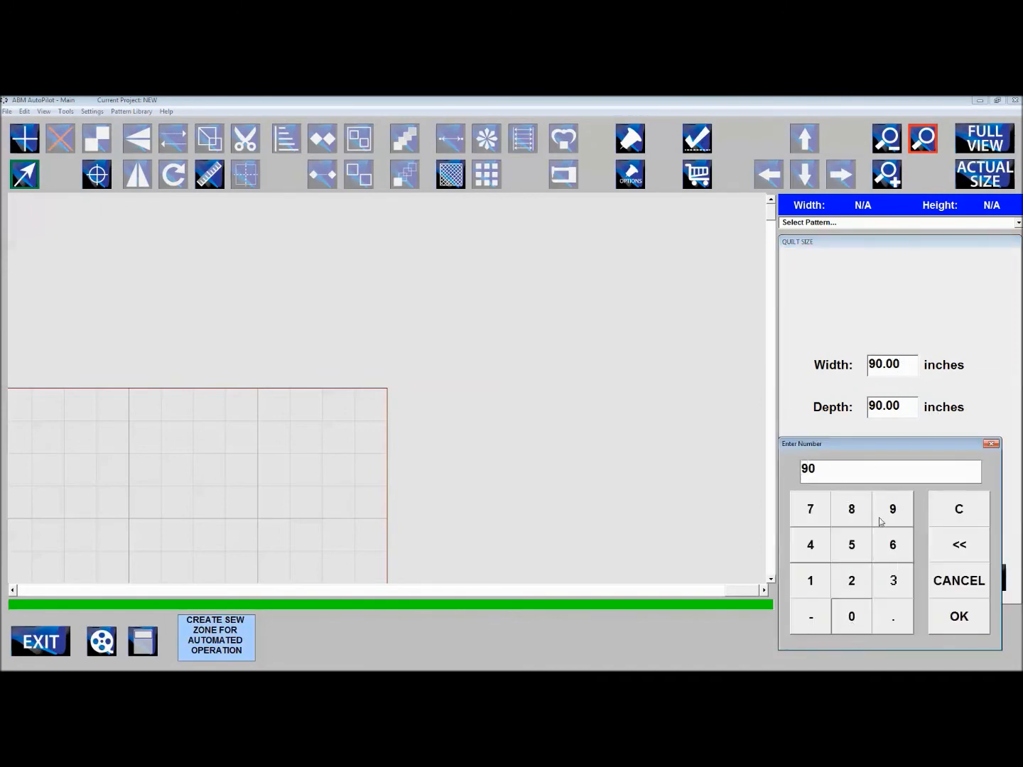
left_click(958, 617)
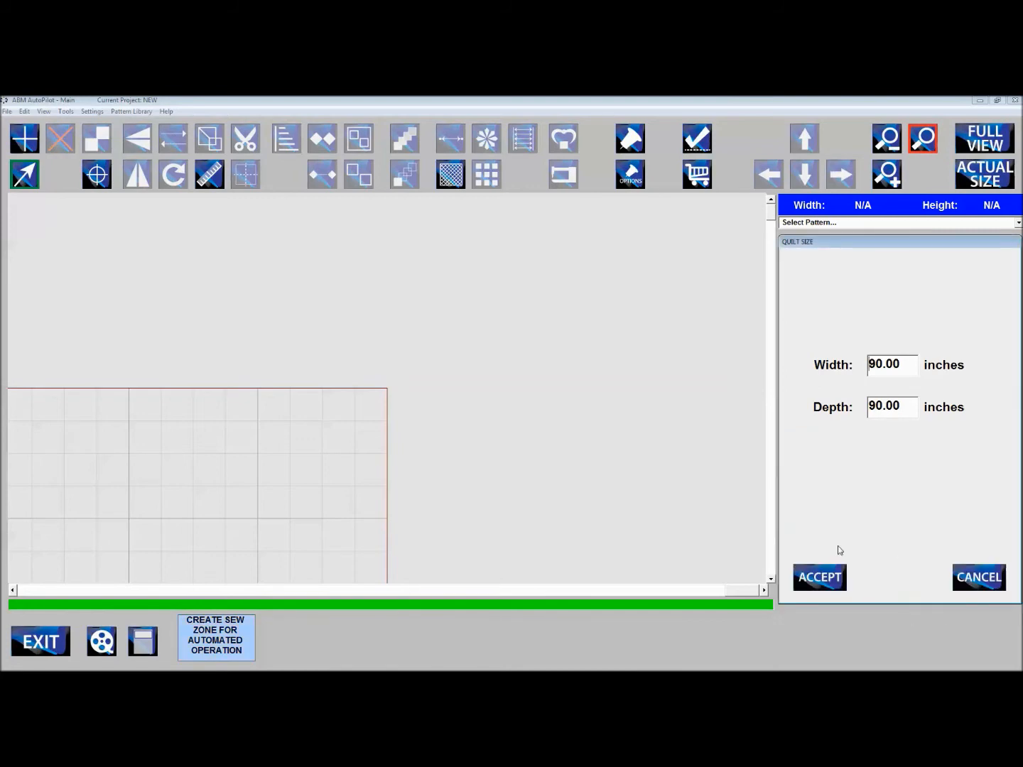
left_click(819, 577)
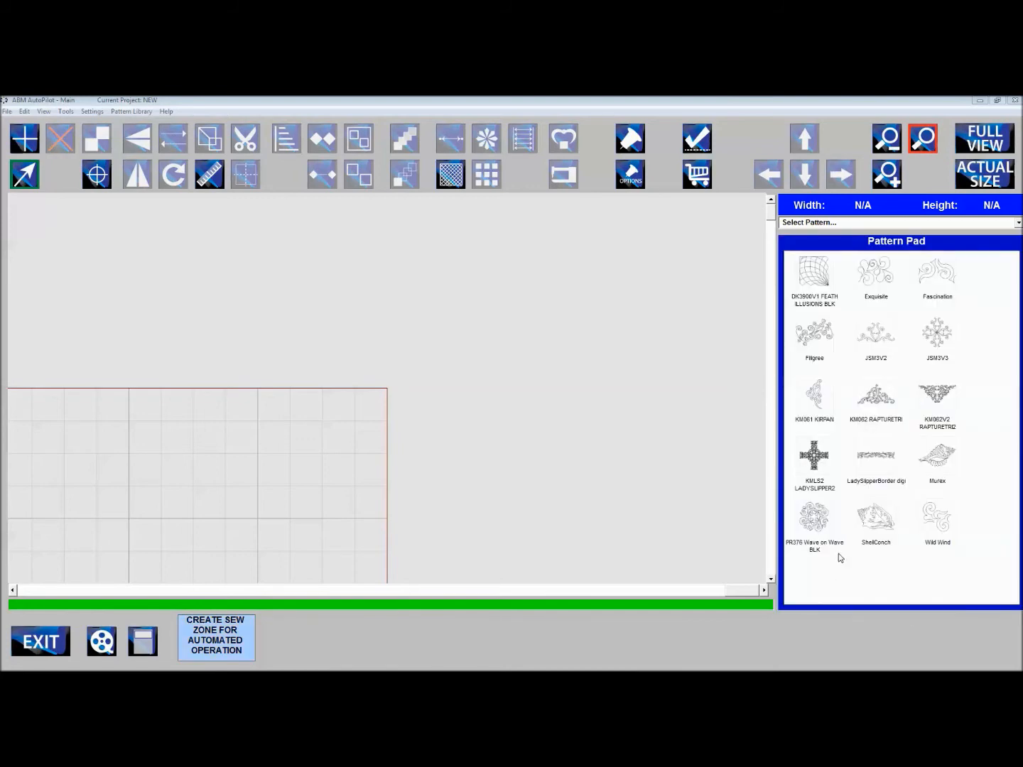
mouse_move(708, 657)
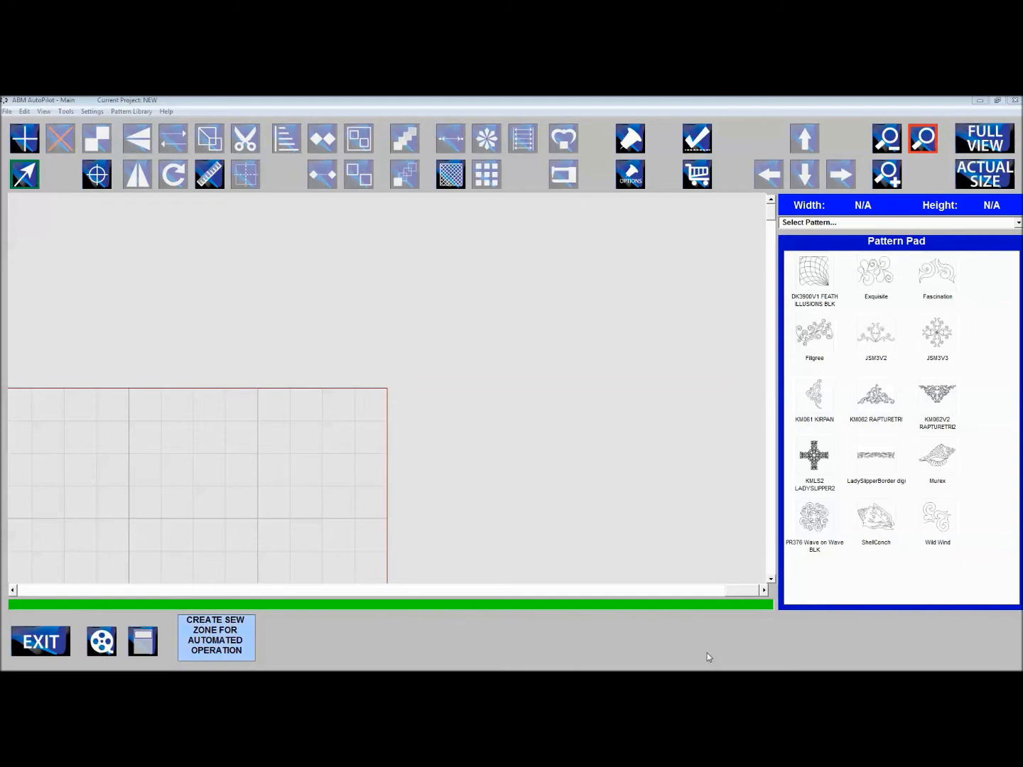
mouse_move(597, 375)
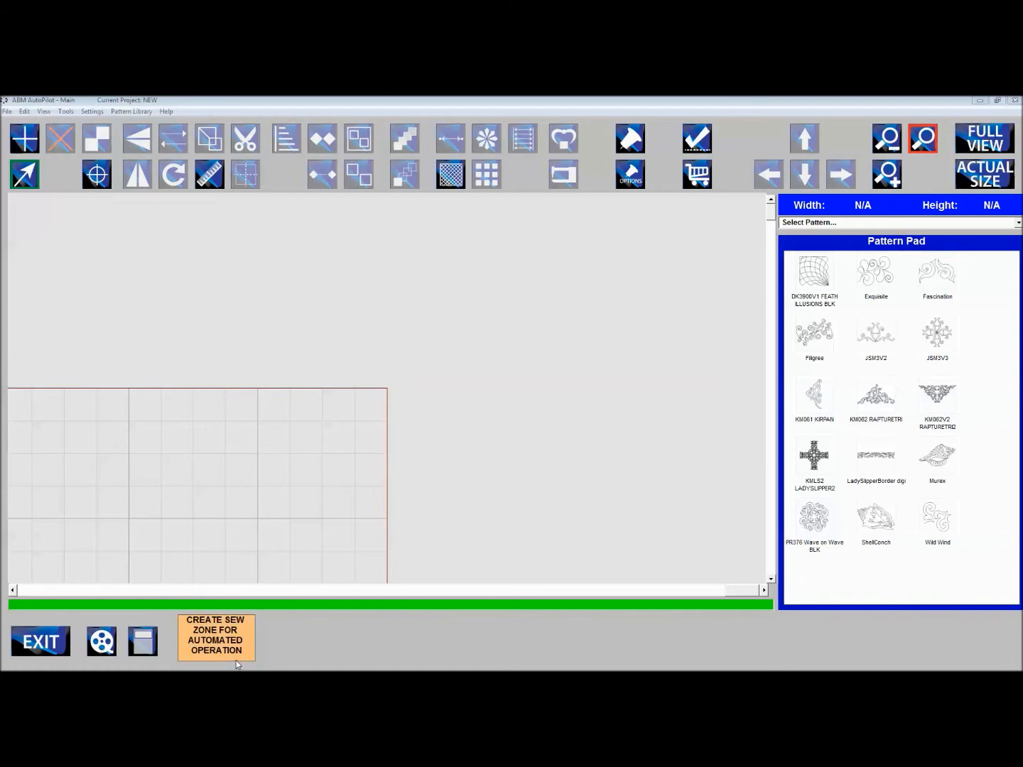
Step: Create a sew zone by confirming its rear-right and front-left machine corners
left_click(216, 638)
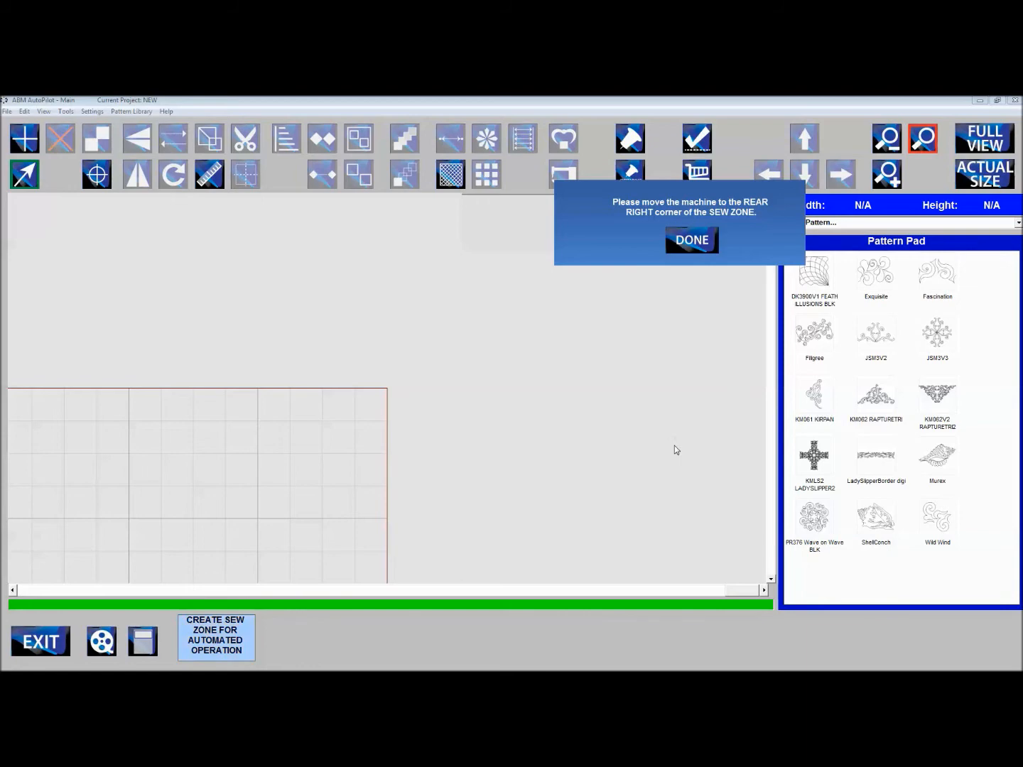
left_click(691, 238)
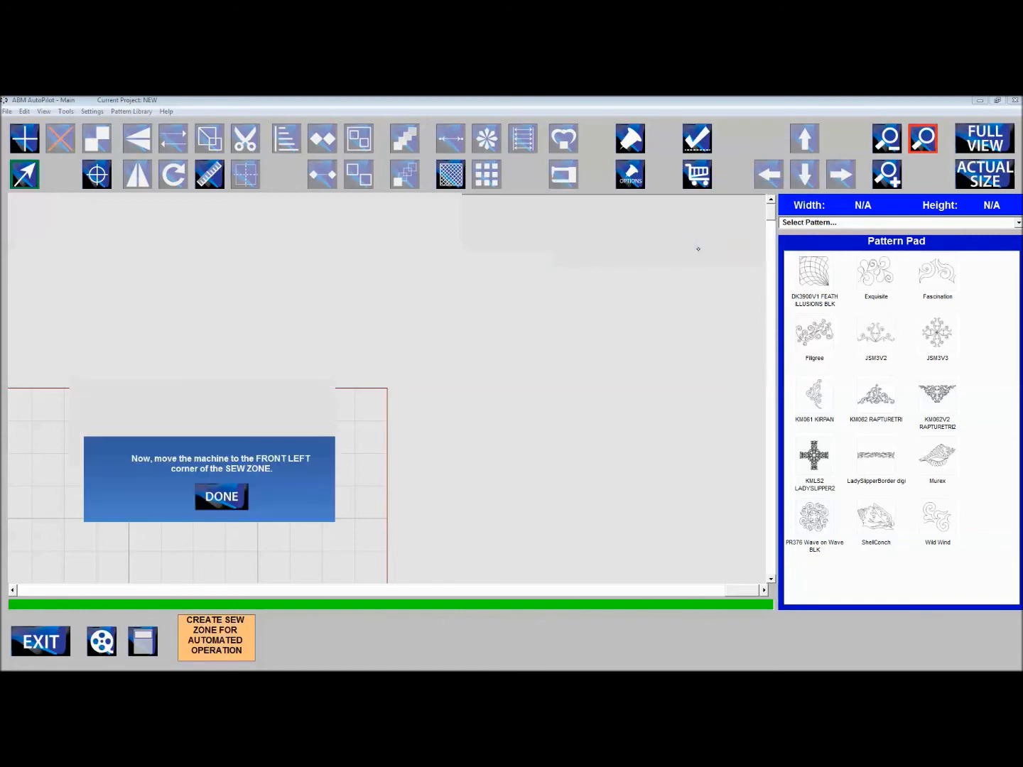
left_click(216, 637)
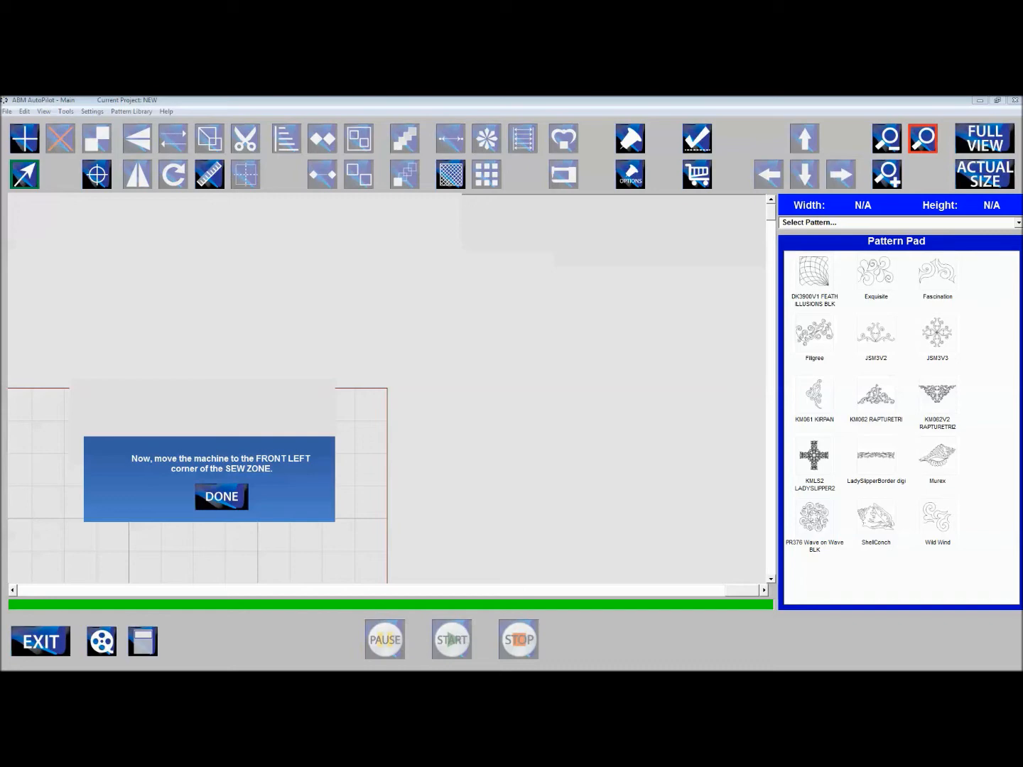
mouse_move(674, 622)
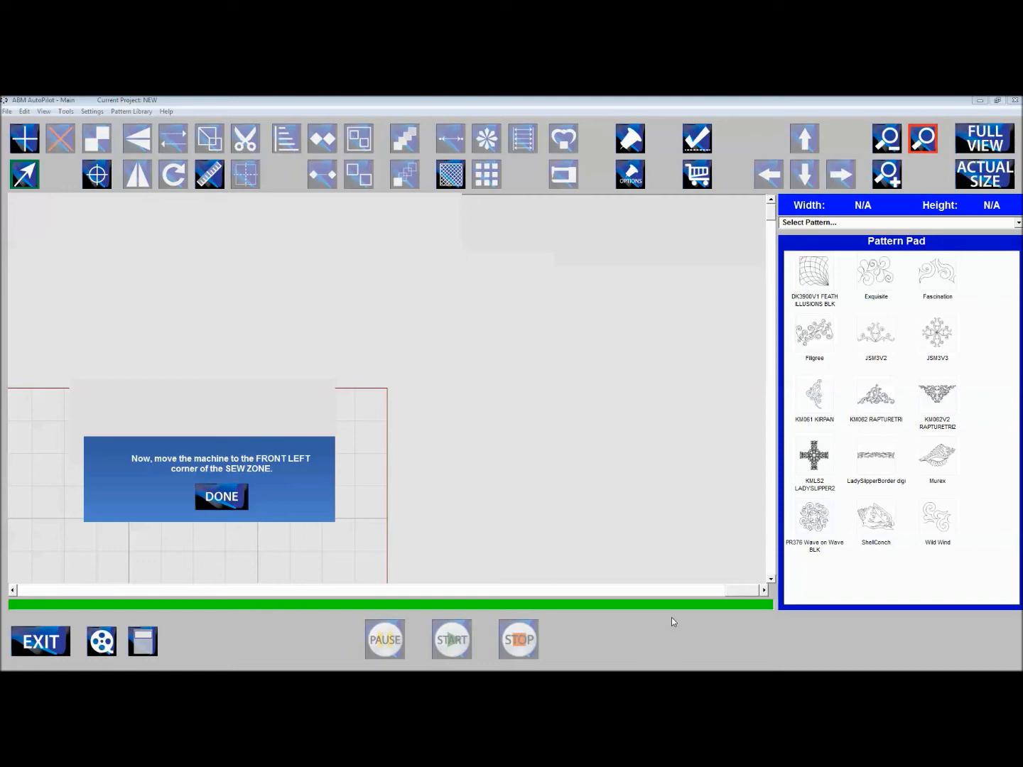
left_click(222, 496)
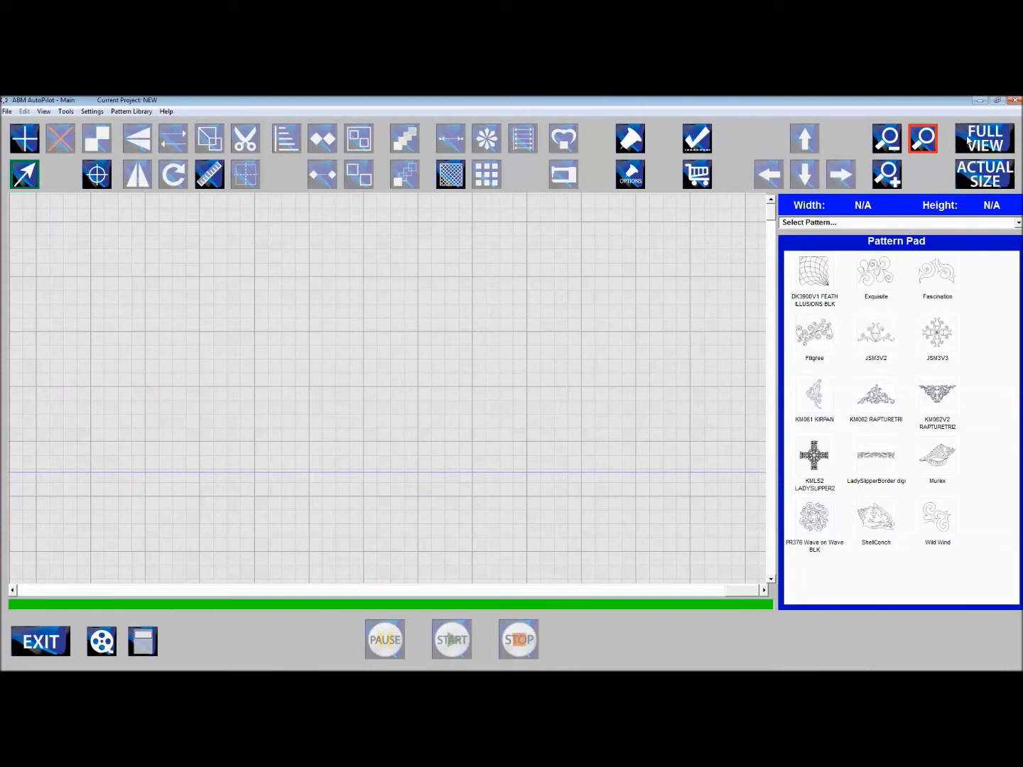
Step: Fit the whole 90×90 quilt grid in view with the sew zone at top-left
left_click(922, 140)
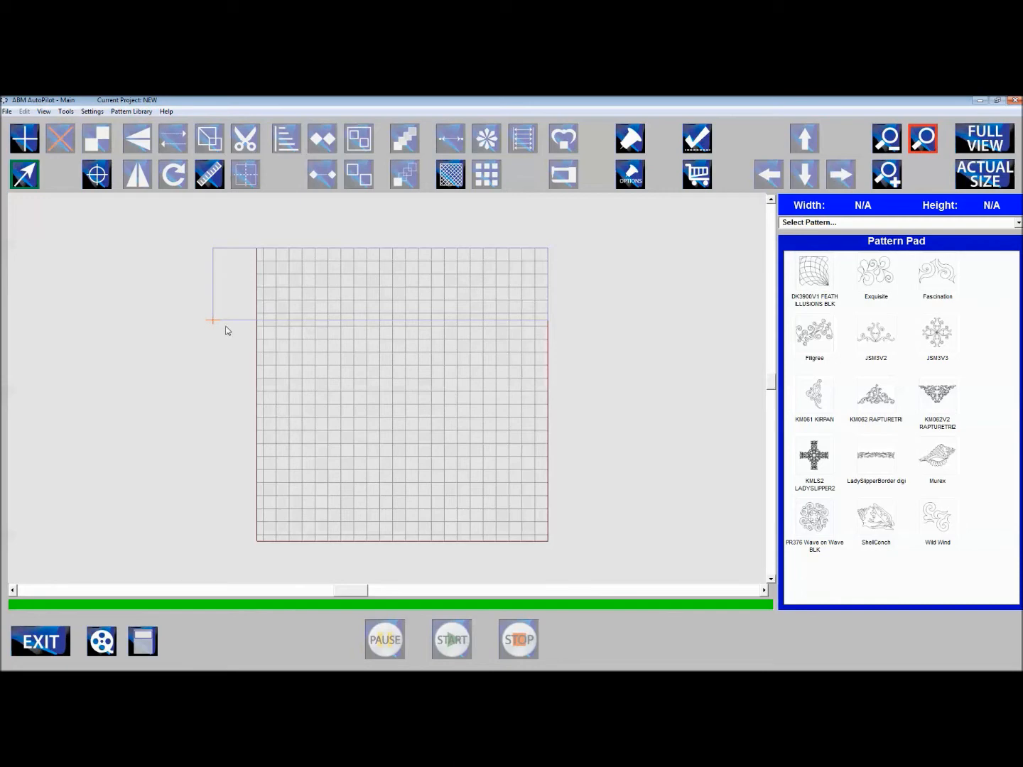
mouse_move(259, 321)
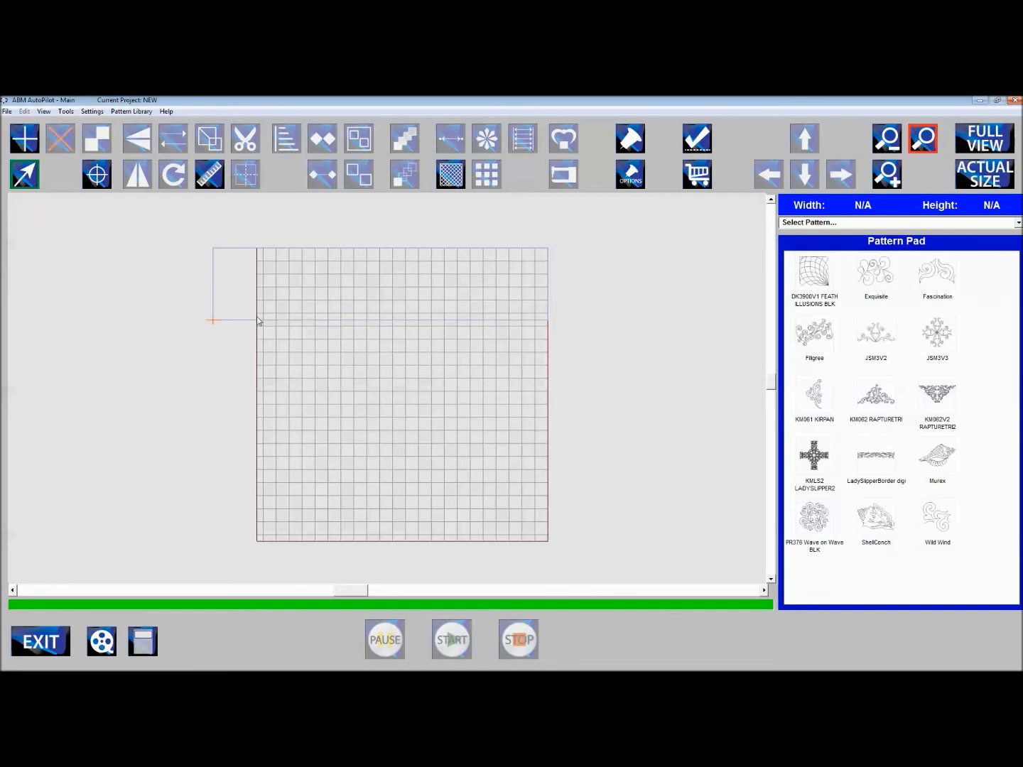
mouse_move(454, 497)
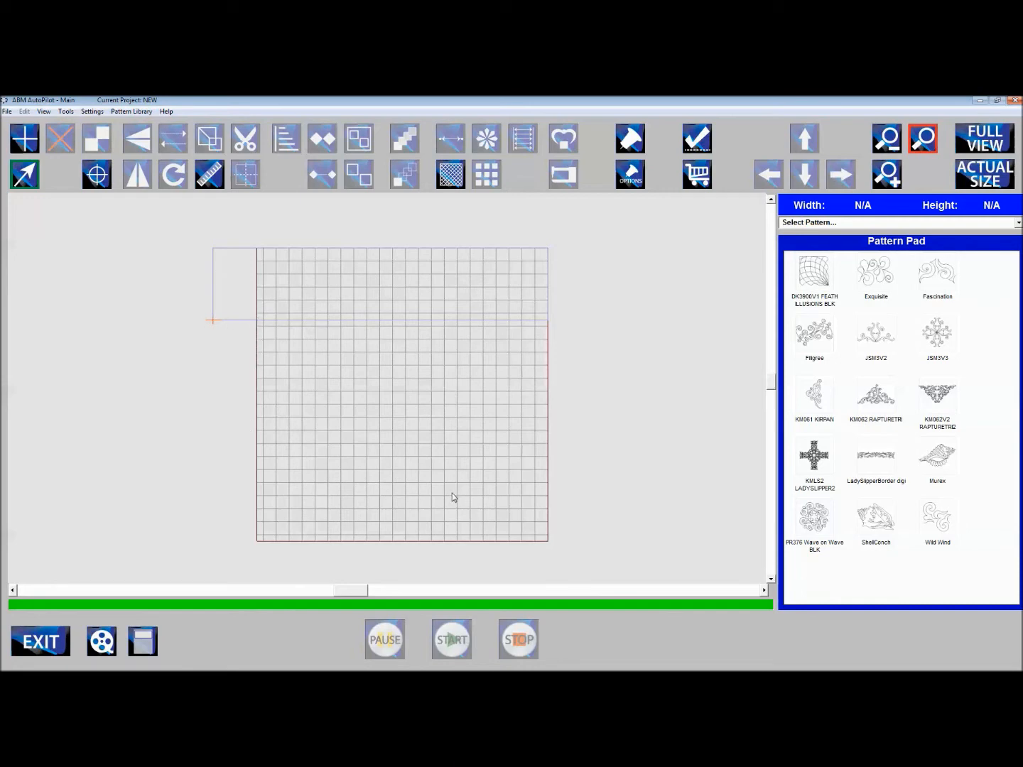
mouse_move(455, 461)
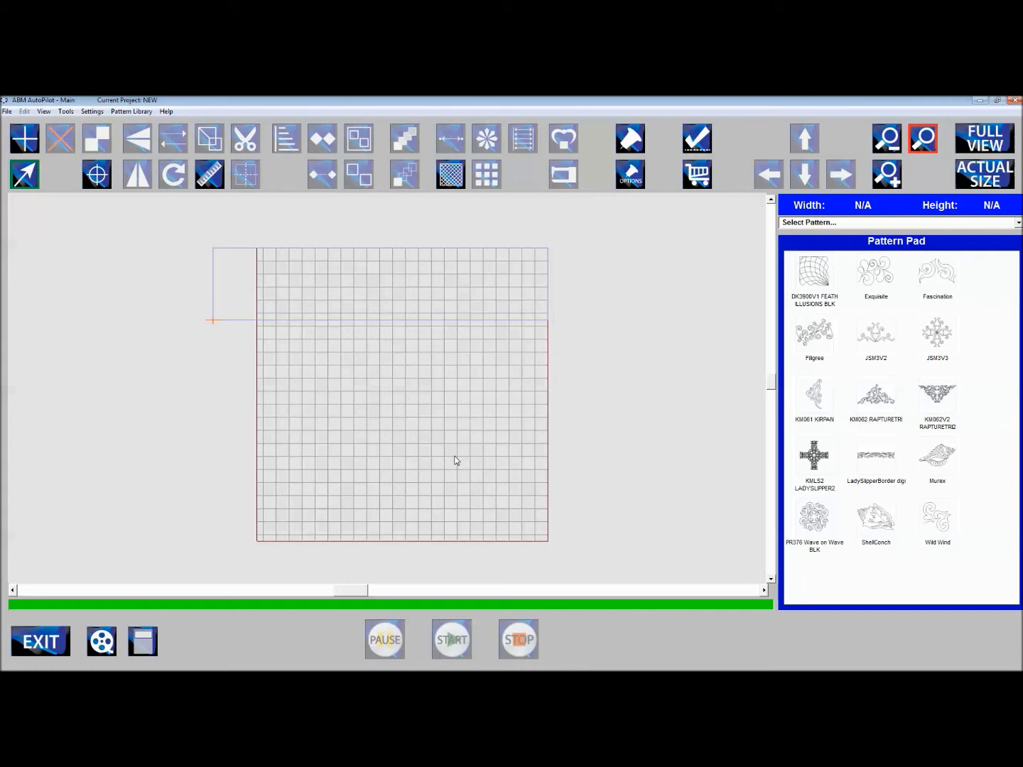
mouse_move(524, 516)
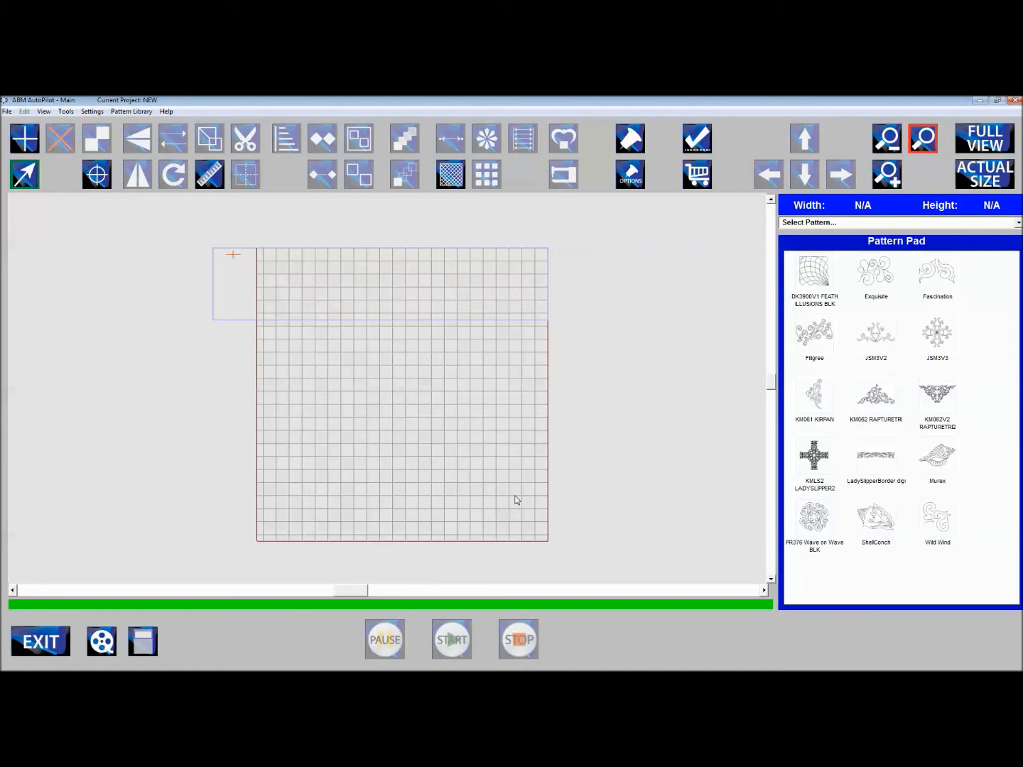
mouse_move(534, 470)
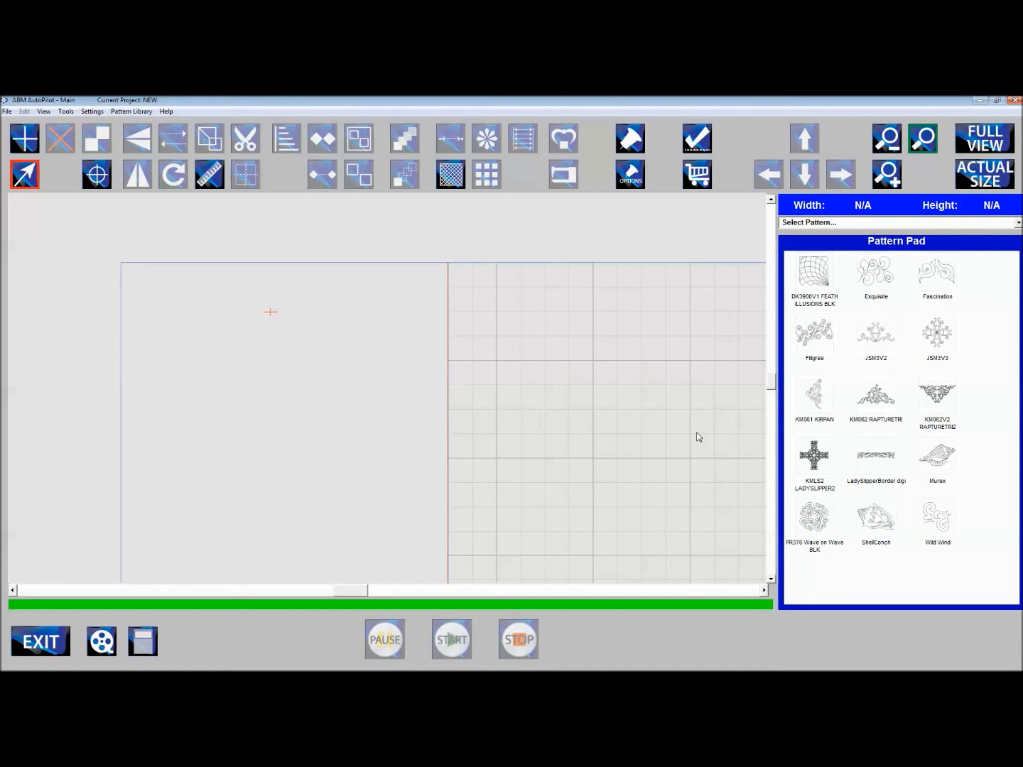
mouse_move(122, 193)
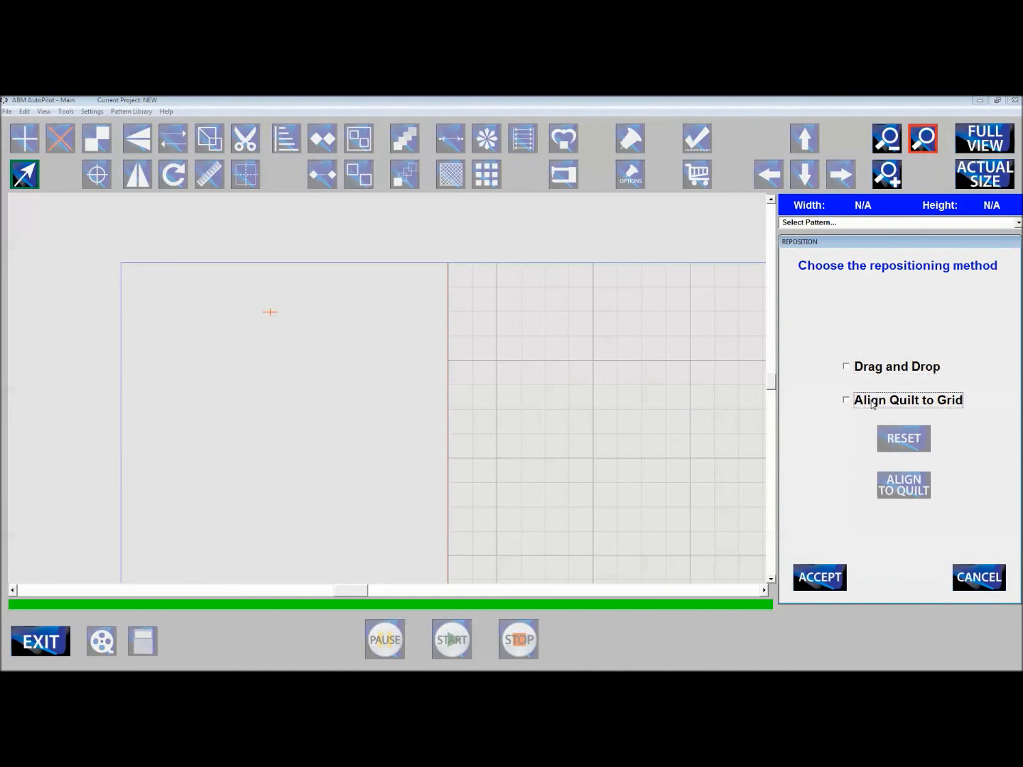
Step: Align the quilt to the grid at the sewhead's top-left point and accept it
left_click(847, 399)
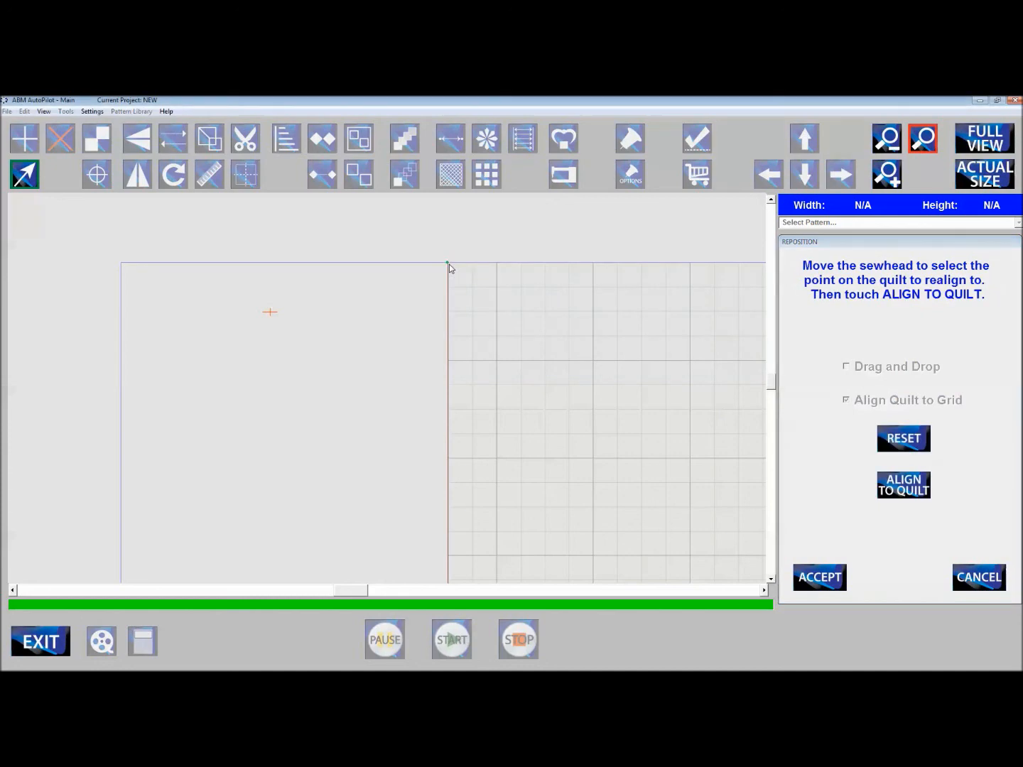
mouse_move(895, 472)
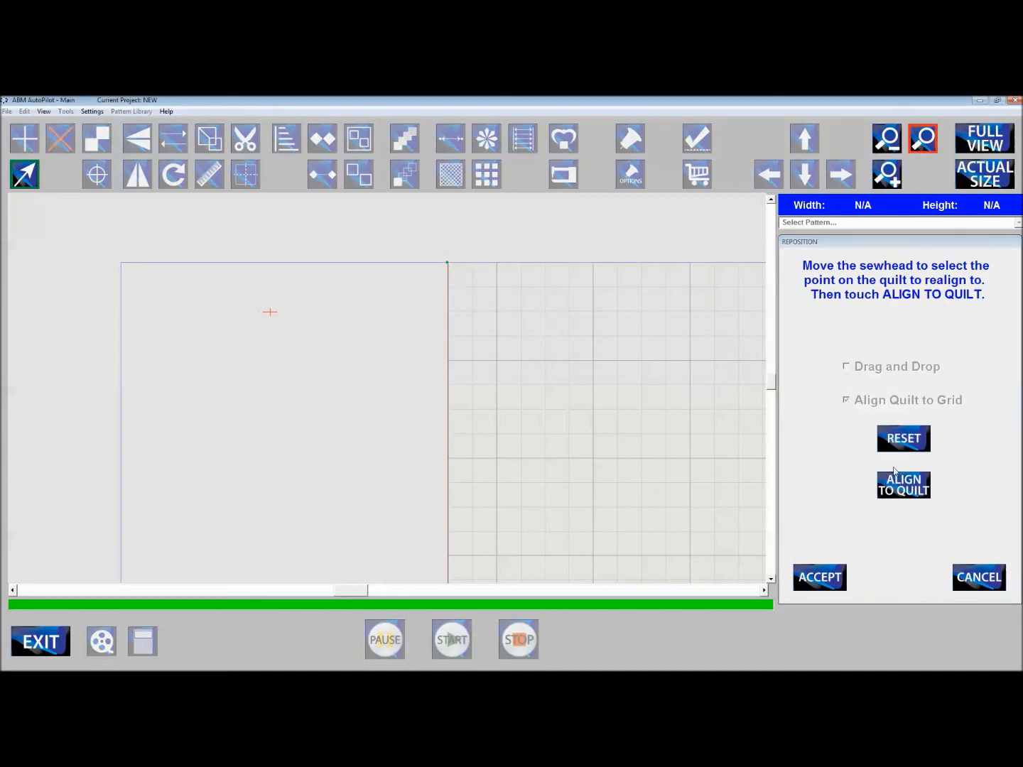
left_click(904, 484)
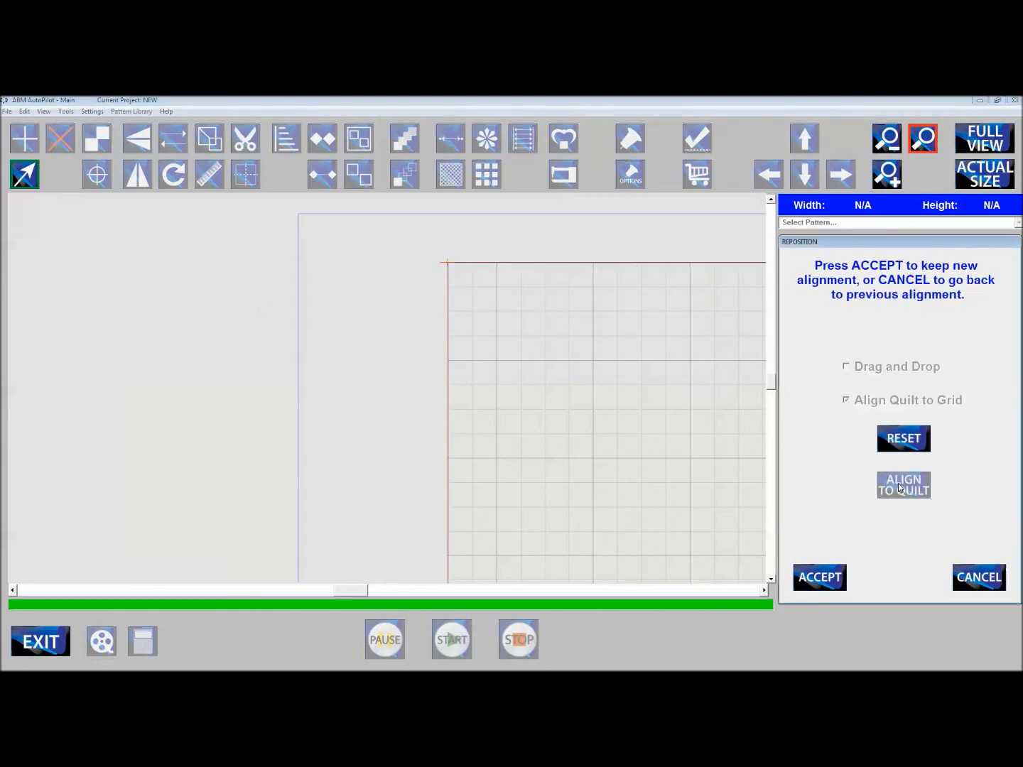
left_click(819, 577)
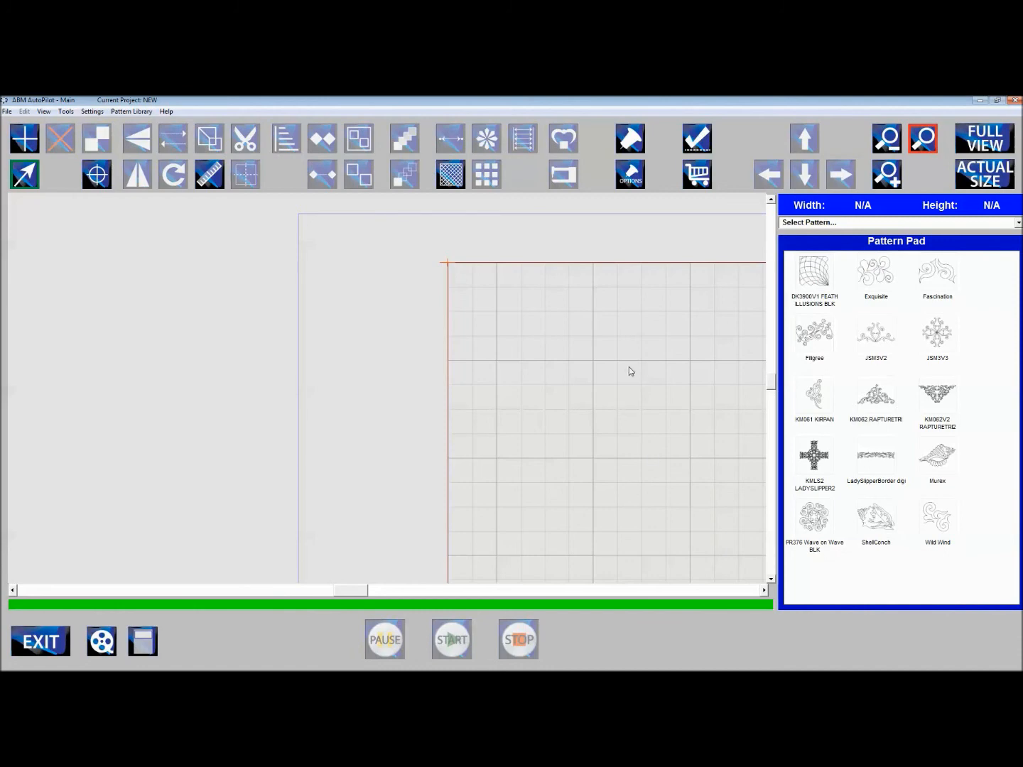
mouse_move(375, 419)
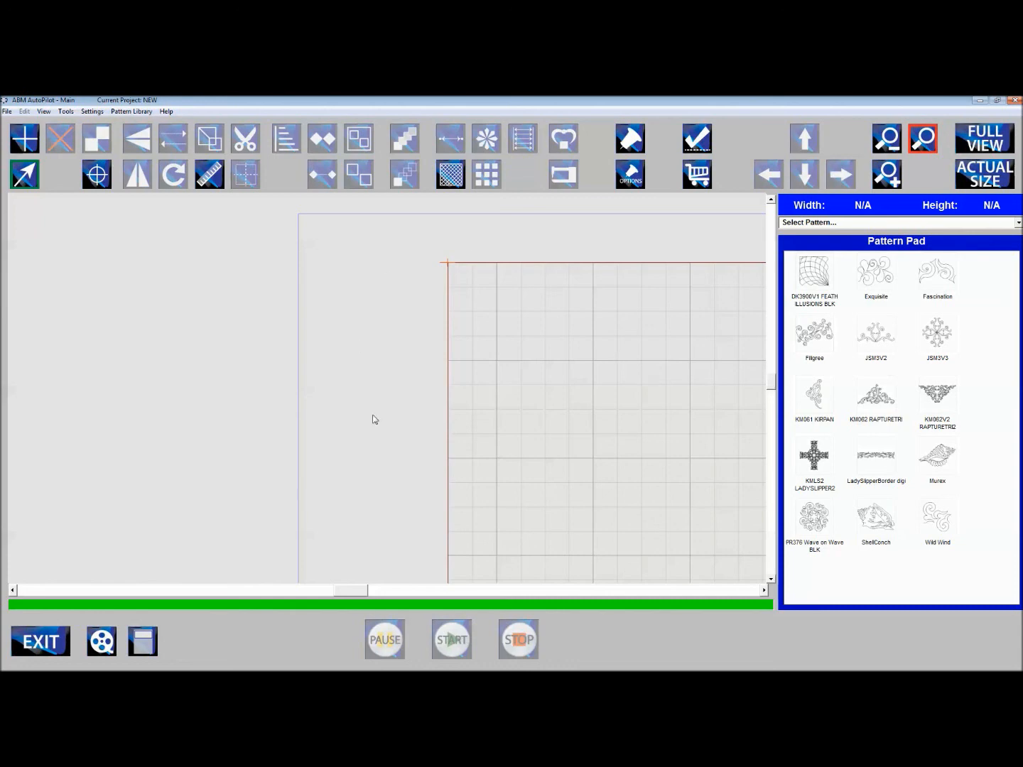
mouse_move(590, 387)
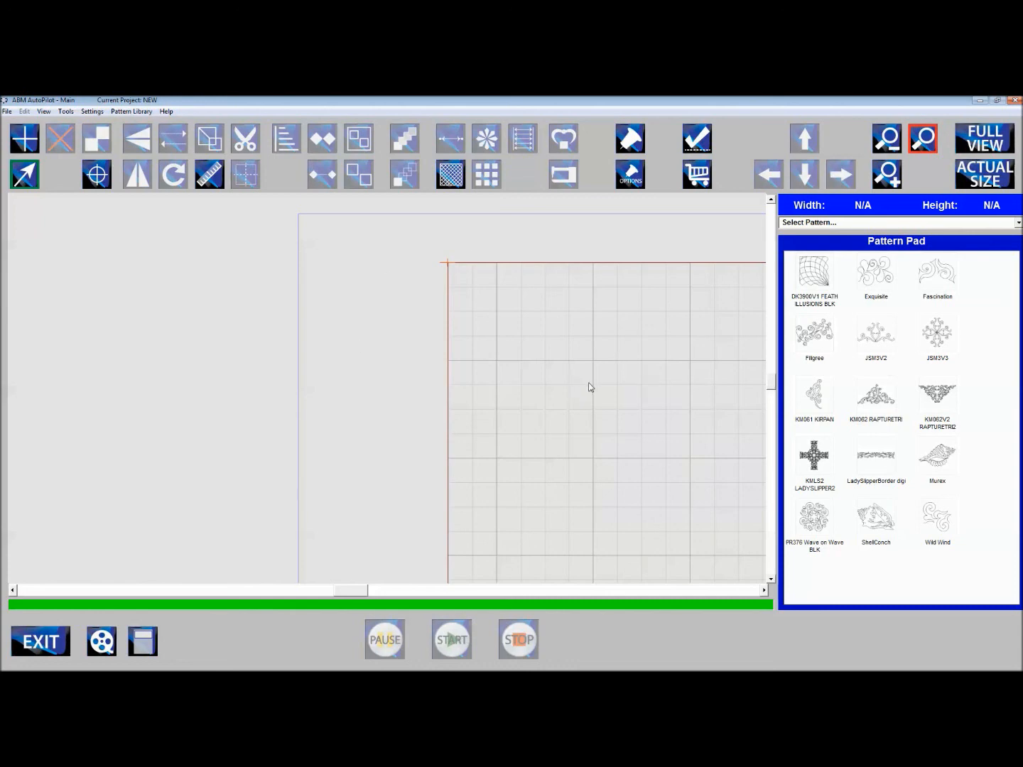
mouse_move(468, 466)
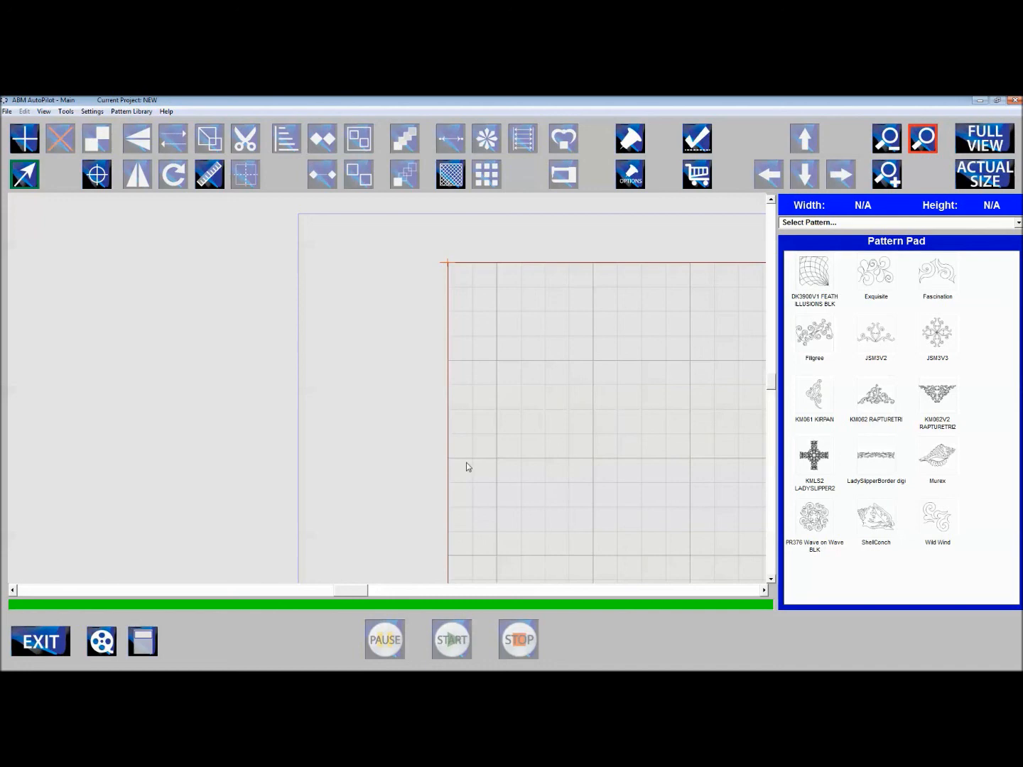